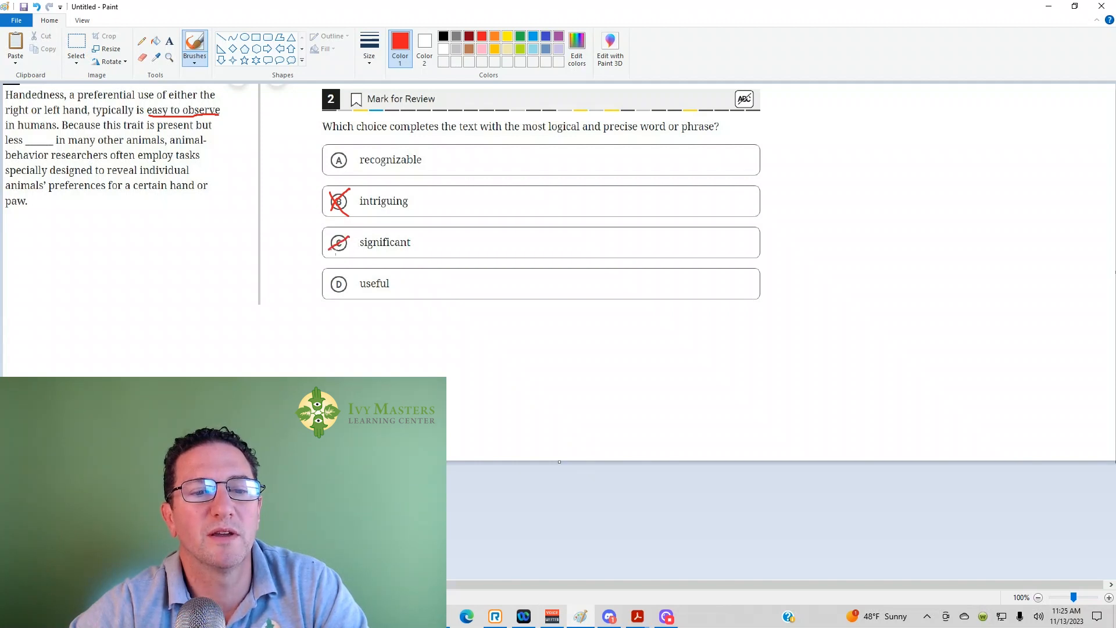
# Draw the second red diagonal stroke across choice C to complete its X.
pyautogui.click(338, 242)
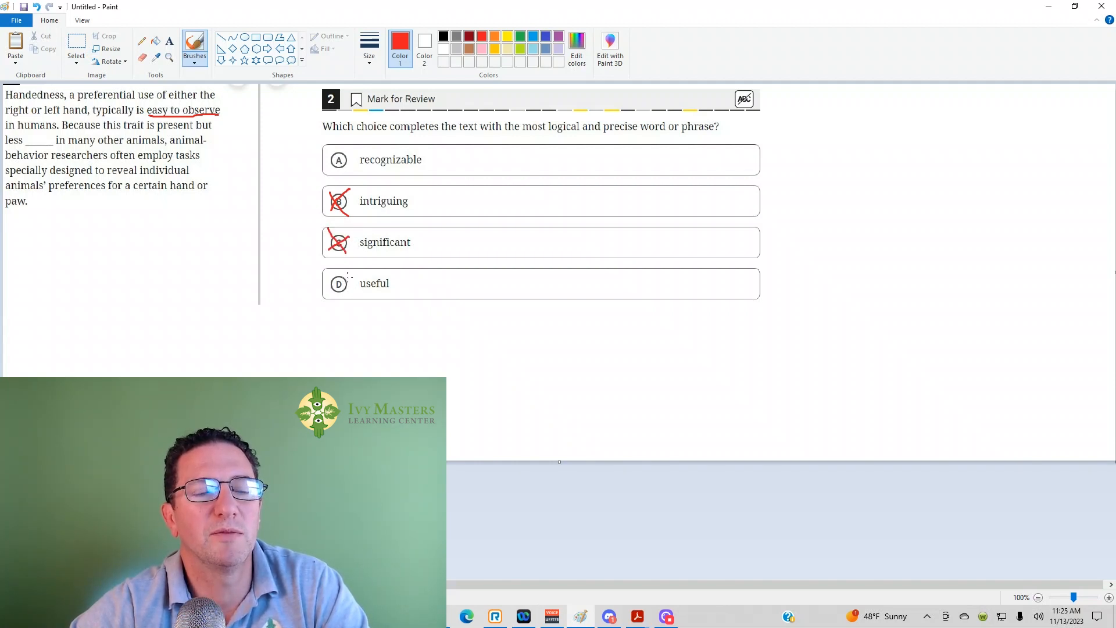